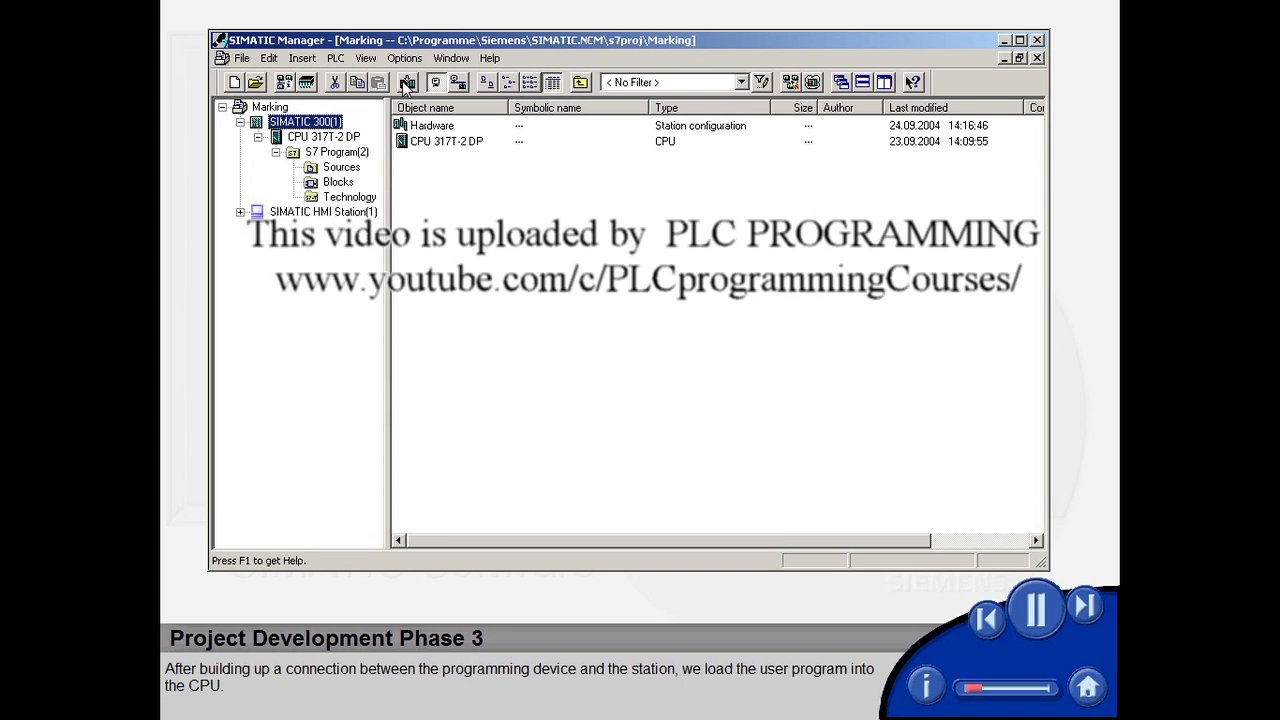
Download the station to the CPU, confirming replacement of the CPU's system data.
click(408, 82)
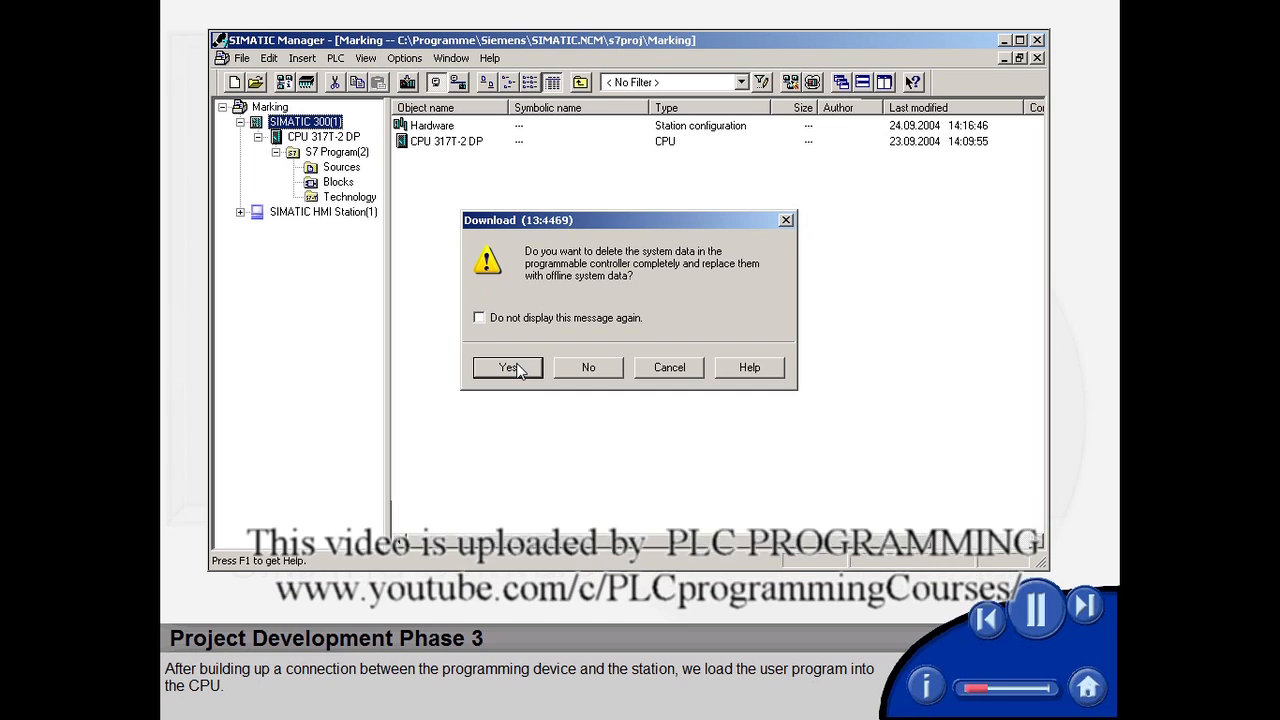
click(508, 368)
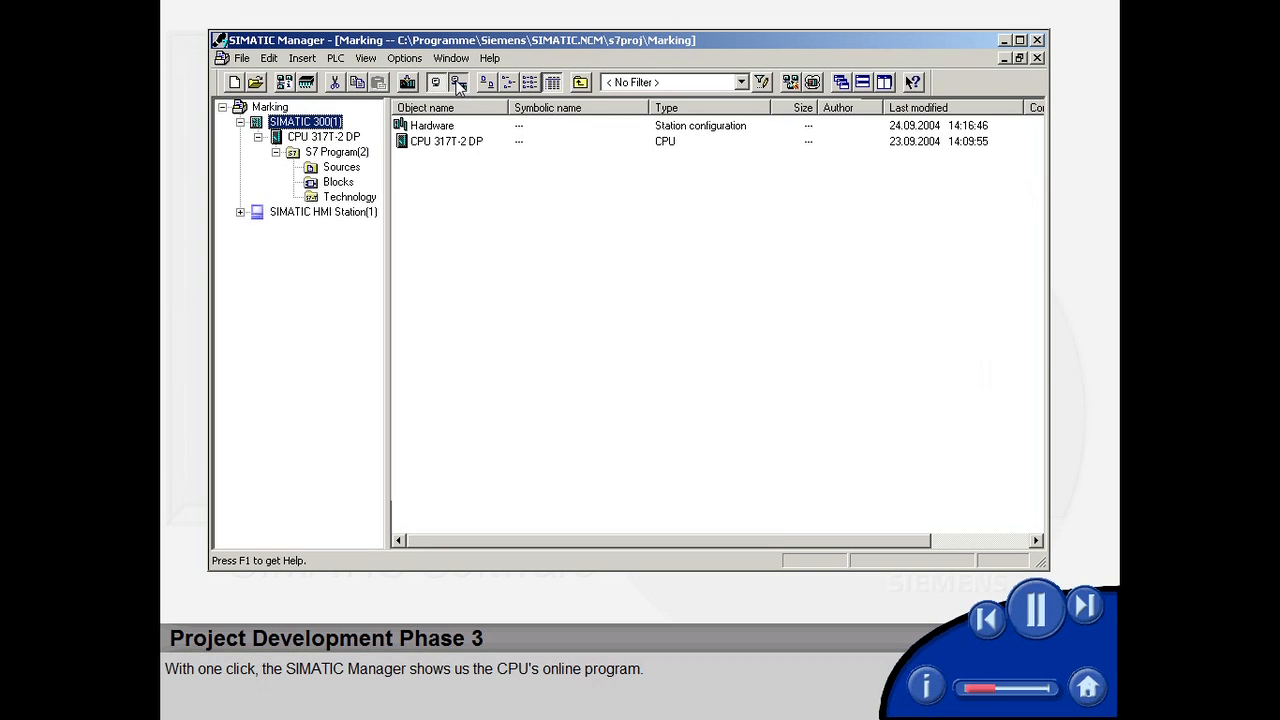
Switch to the online view of the CPU's program via the Online toolbar button.
click(456, 82)
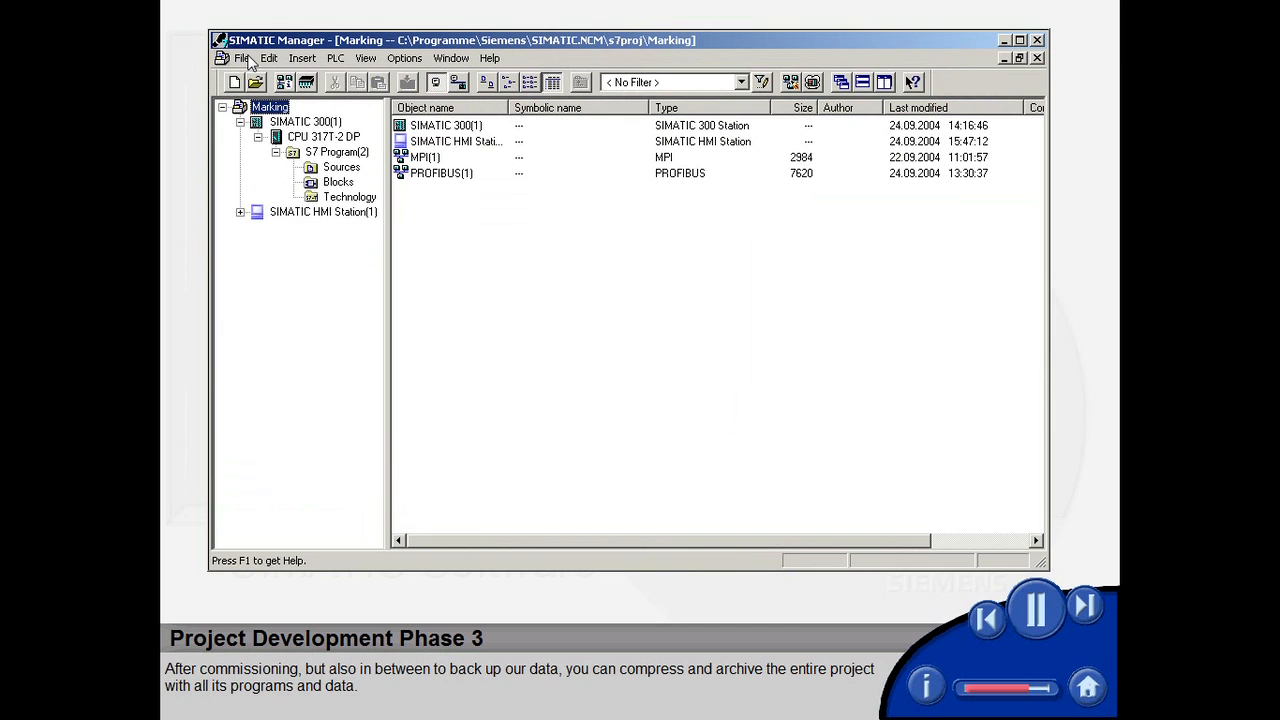
Archive the Marking user project as a PKZip 4.0 file via File > Archive.
click(244, 56)
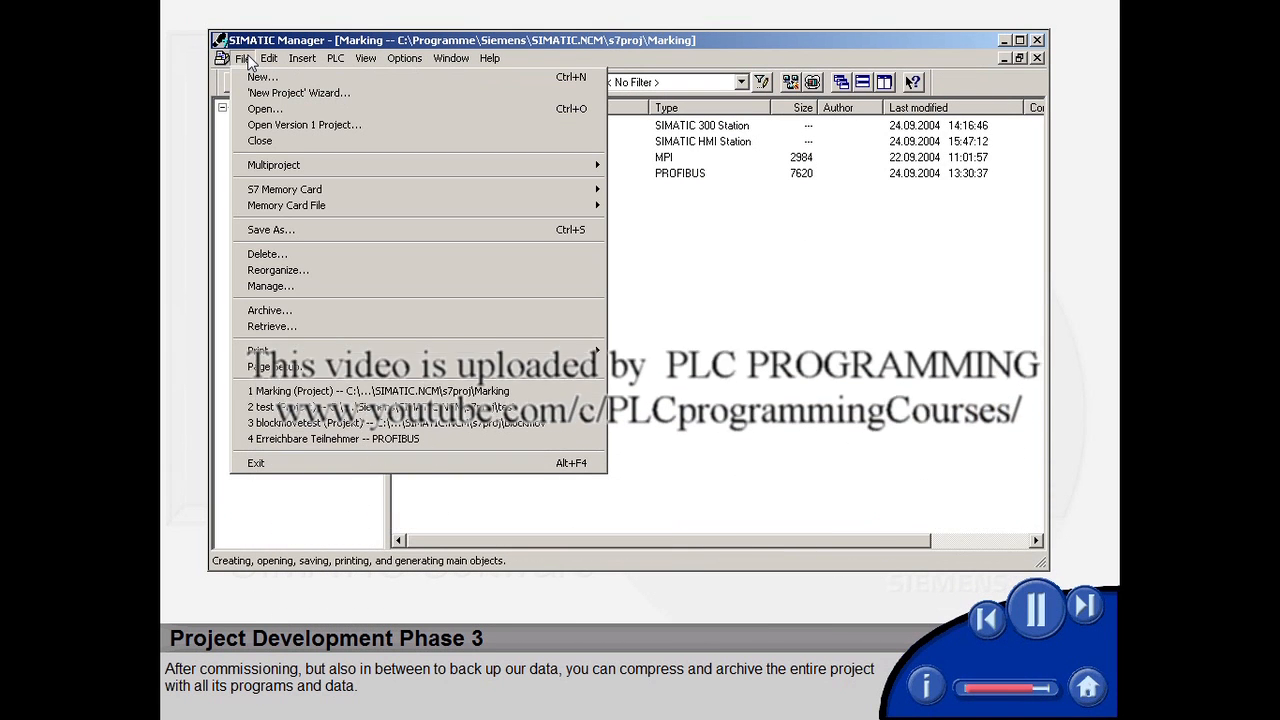
click(268, 310)
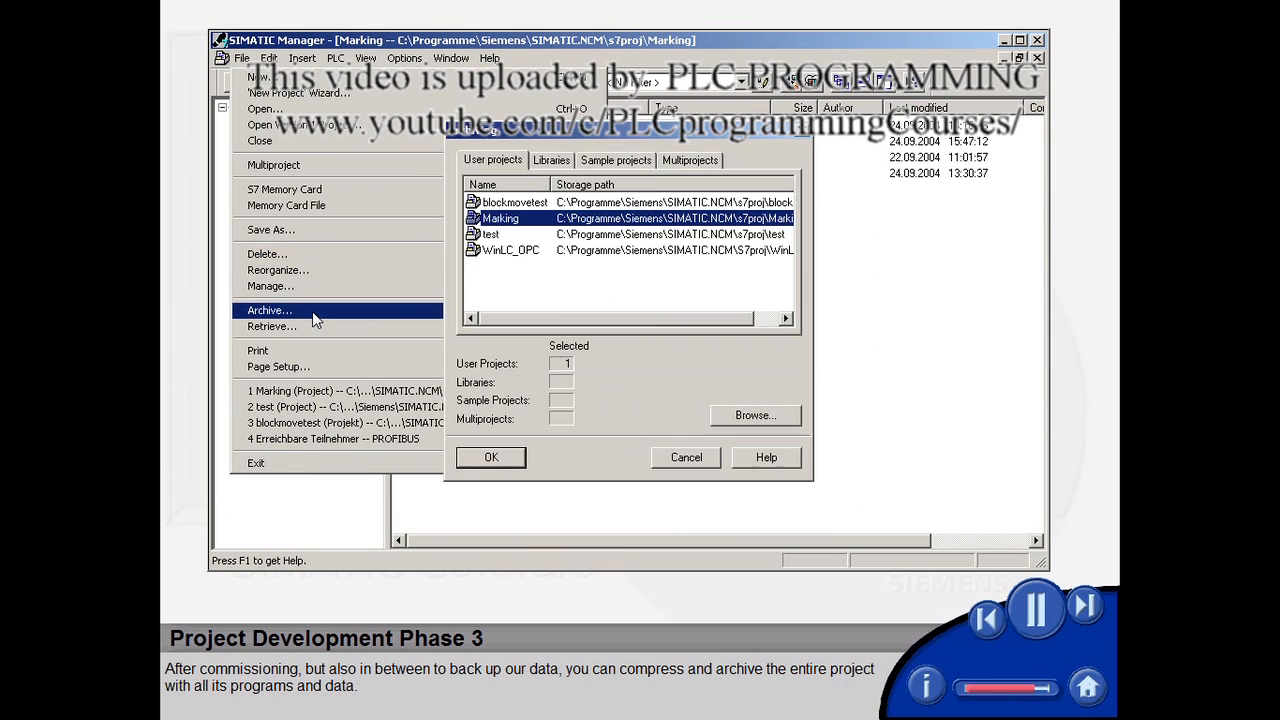
click(270, 310)
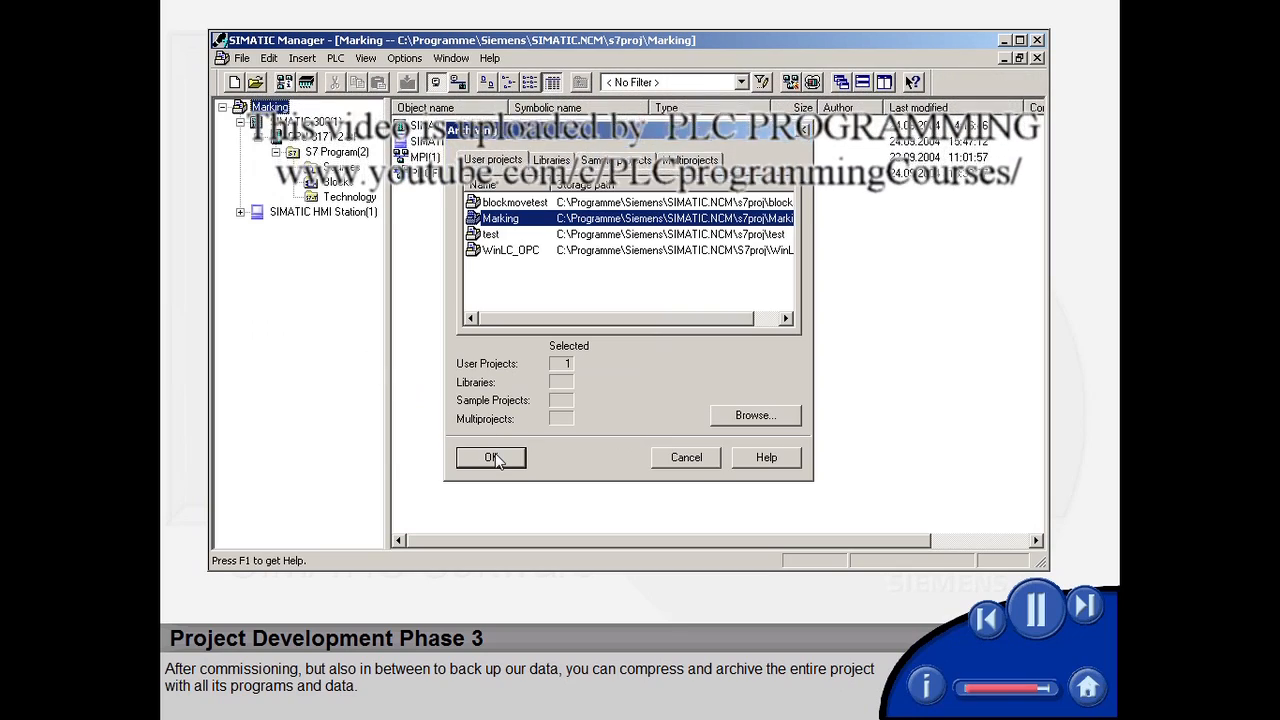
click(490, 456)
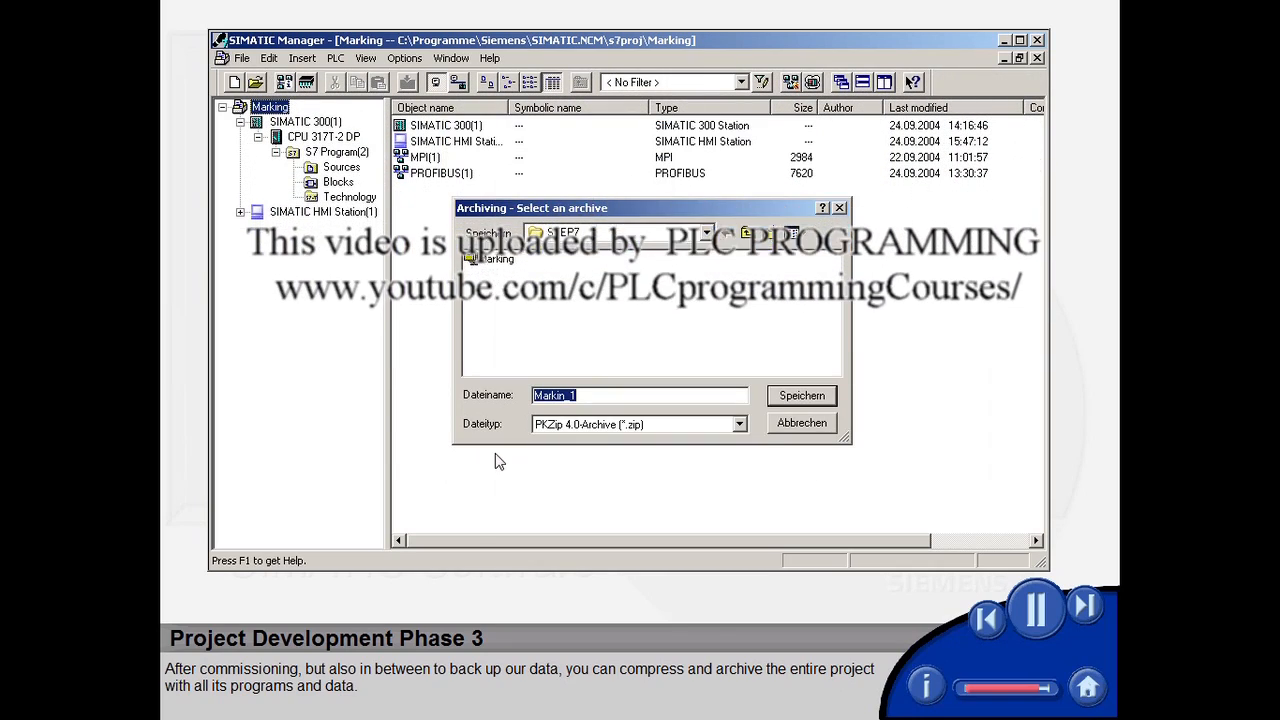
click(800, 396)
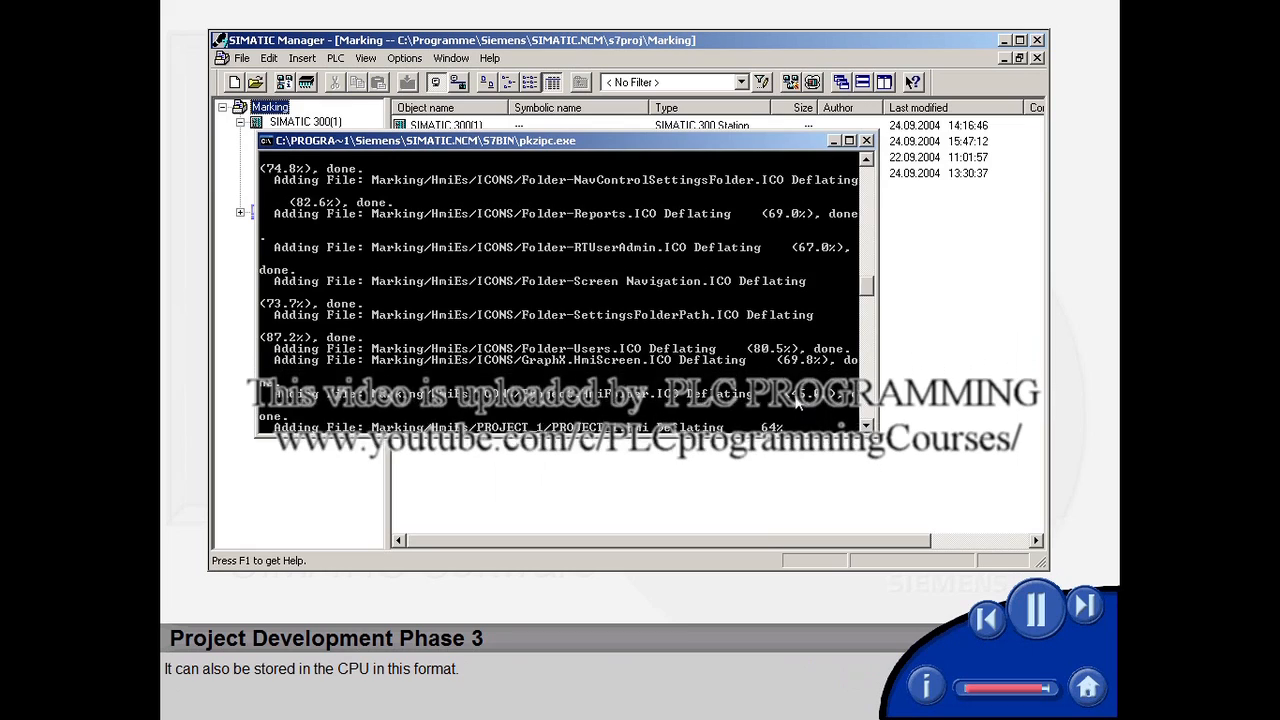